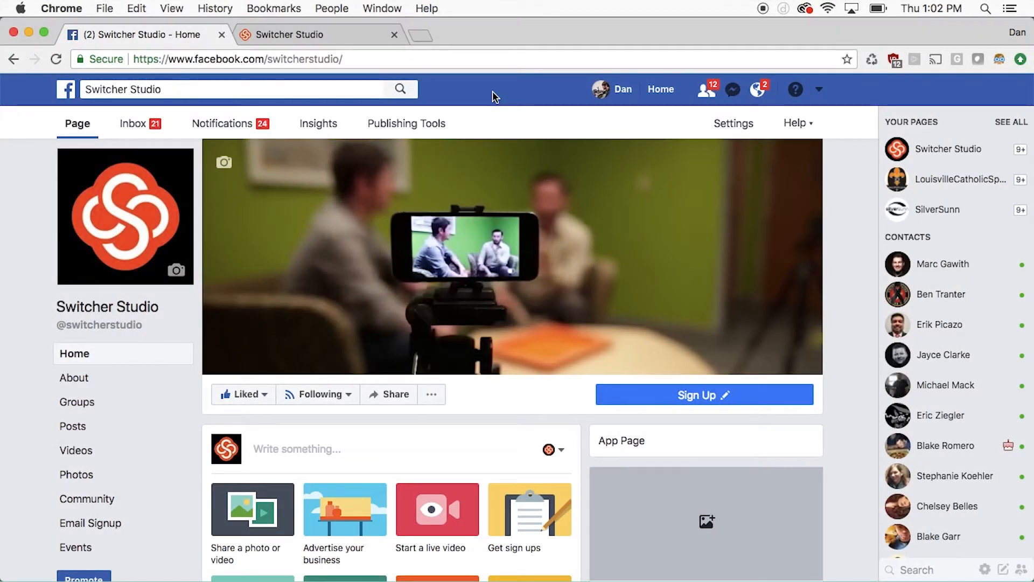
- Go to the page's Publishing Tools and show its Video Library of past live videos
left_click(406, 123)
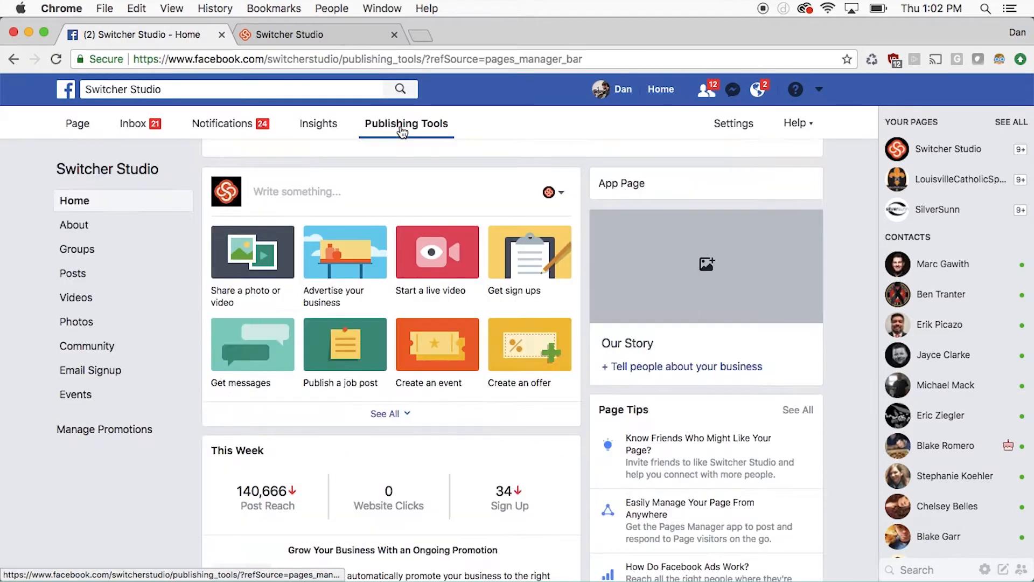
left_click(406, 122)
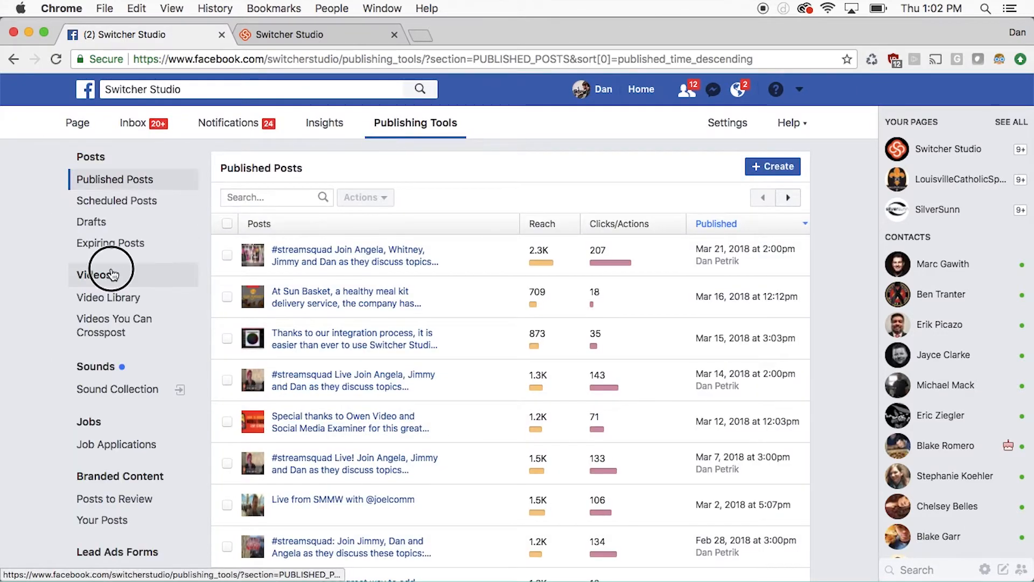
left_click(97, 275)
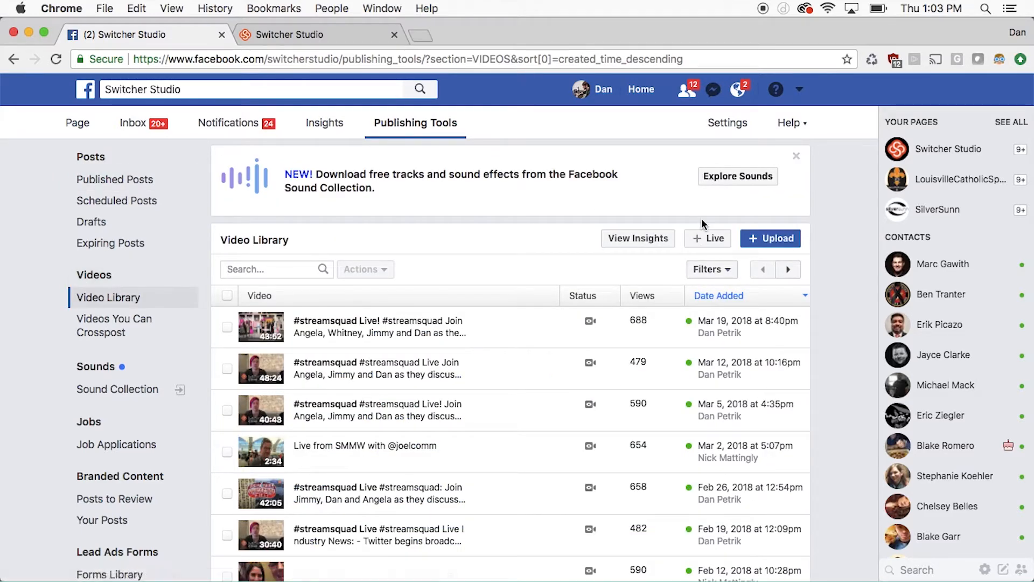
- Schedule a live video titled 'Test Stream 123' for tomorrow at 2:00 PM on the page
left_click(706, 238)
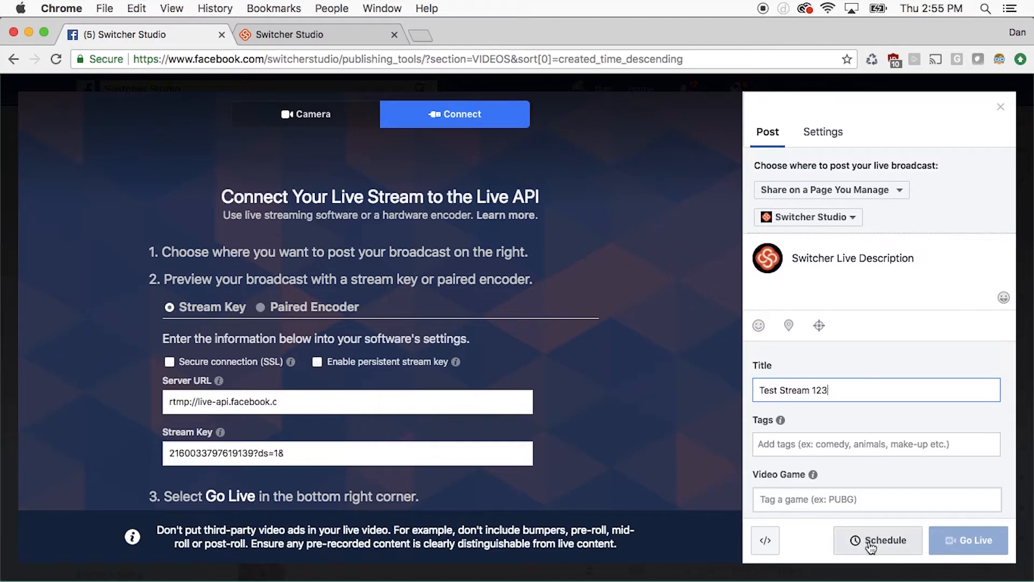
left_click(877, 540)
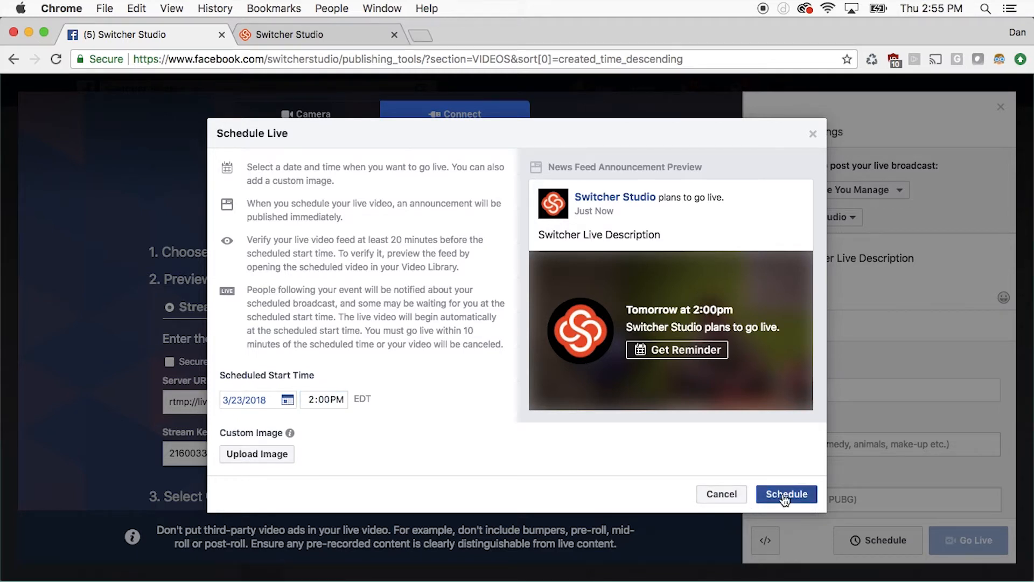
left_click(785, 493)
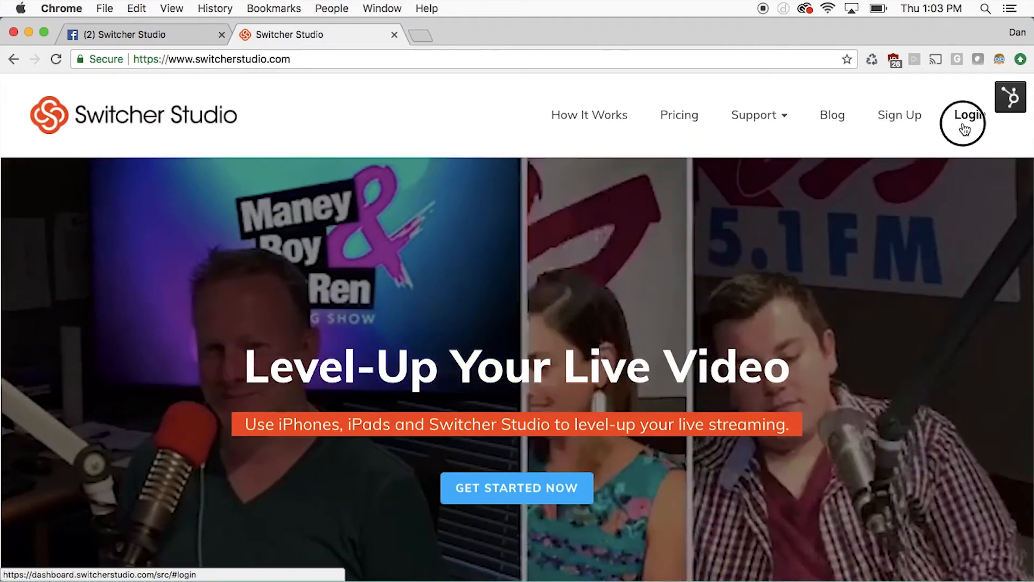
- Log in to the Switcher Studio dashboard and show the Custom RTMP channel list
left_click(966, 115)
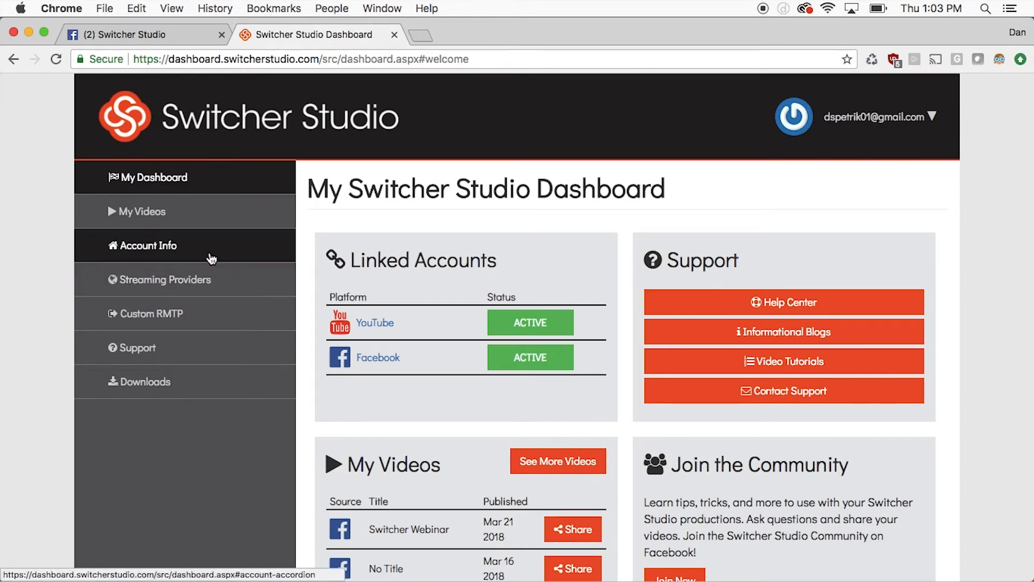
left_click(151, 314)
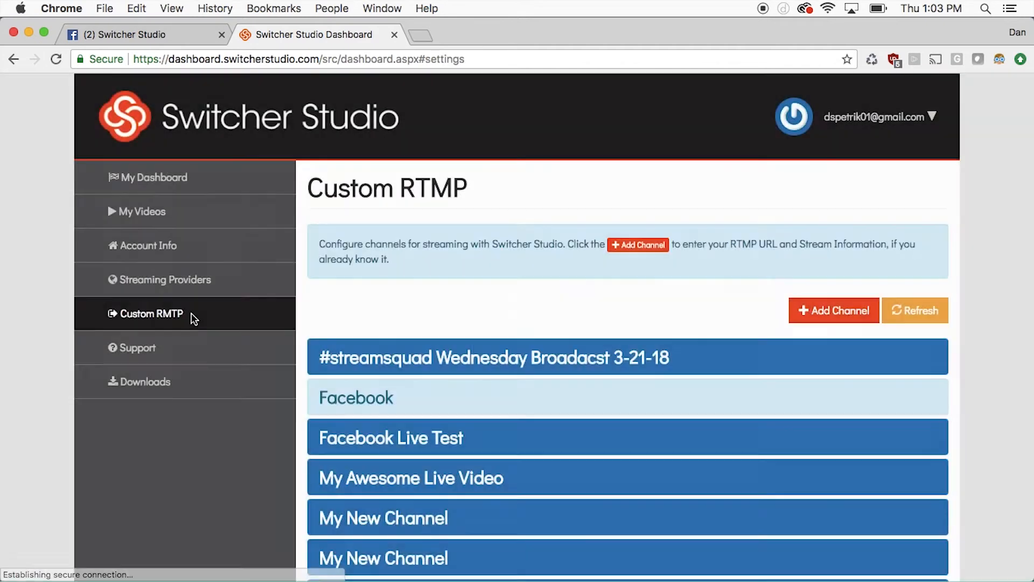
mouse_move(645, 240)
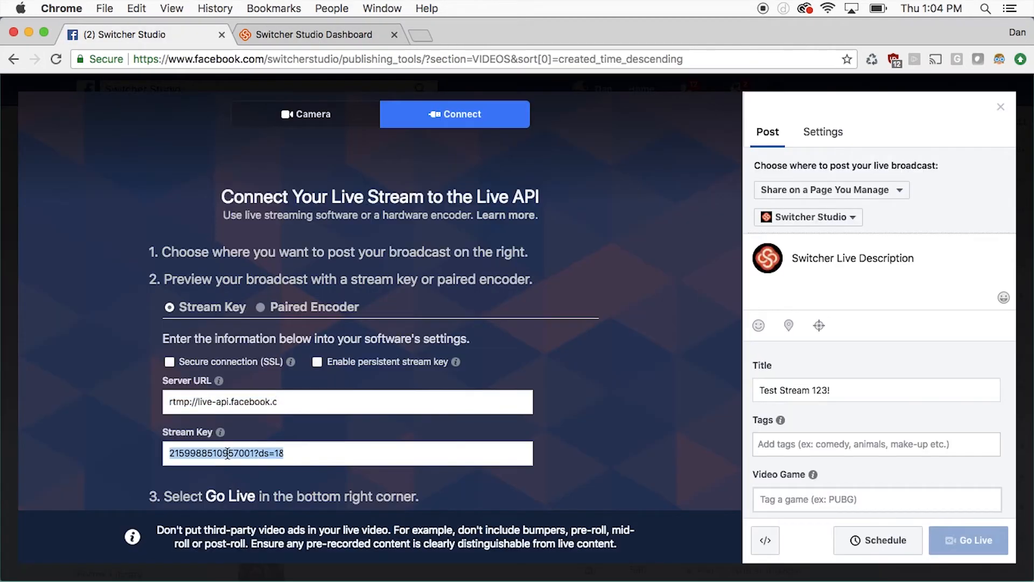
- Save an RTMP channel 'Facebook Scheduled Stream' using the Facebook server URL and stream key
left_click(310, 34)
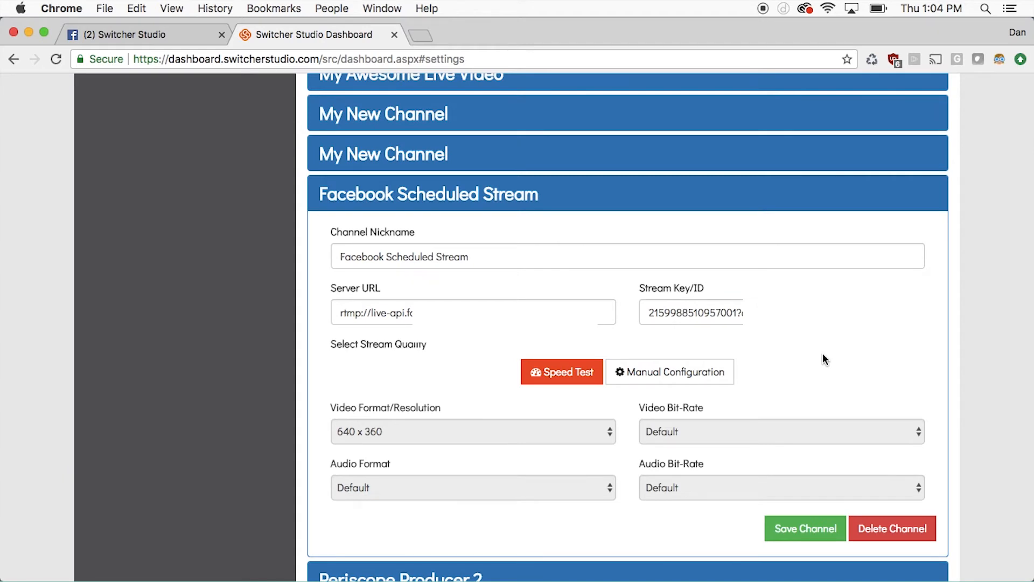
left_click(561, 372)
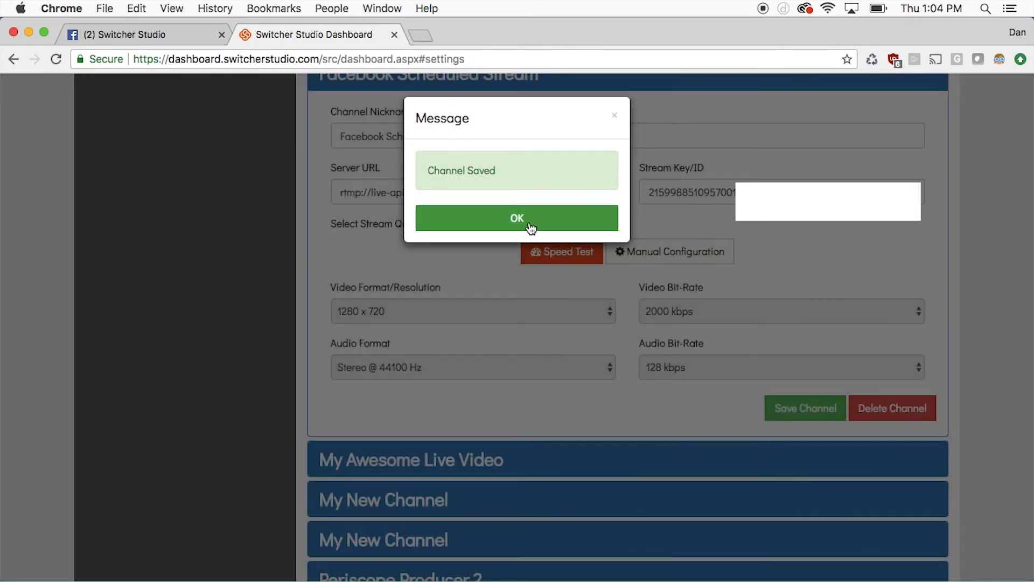
left_click(517, 219)
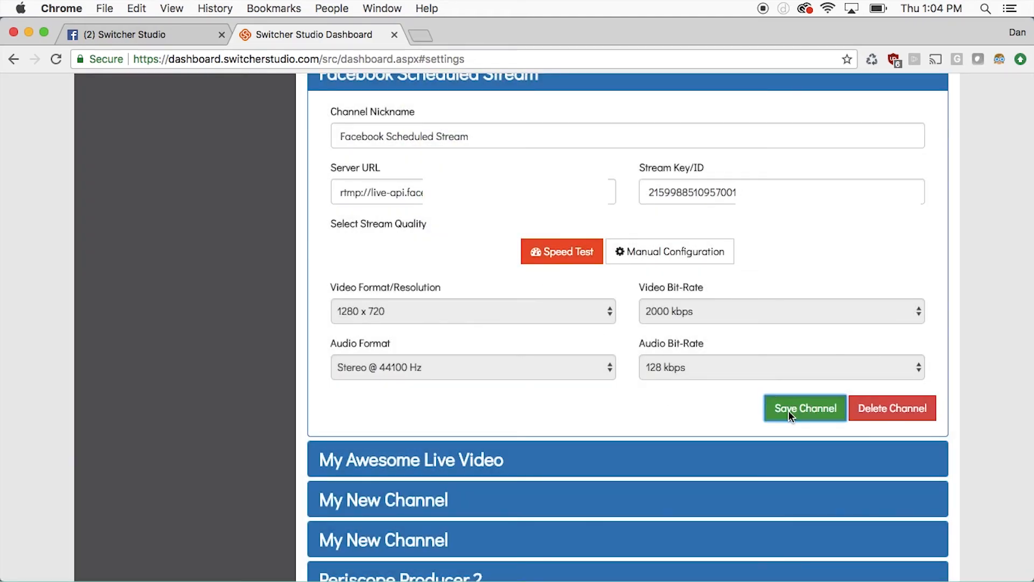
left_click(803, 407)
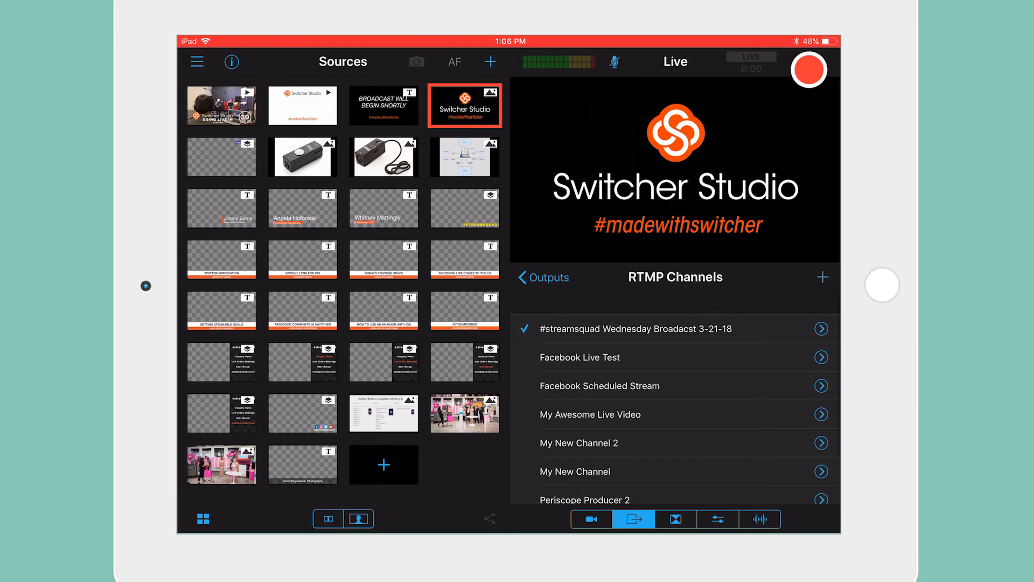
- Choose Facebook Scheduled Stream in RTMP Channels so Custom RTMP output shows it
left_click(599, 386)
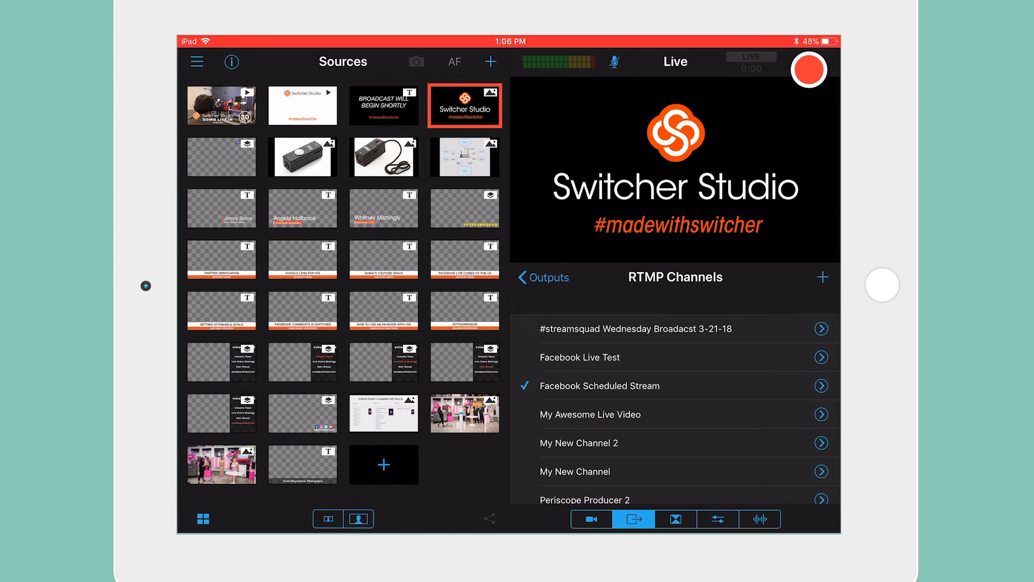
left_click(541, 277)
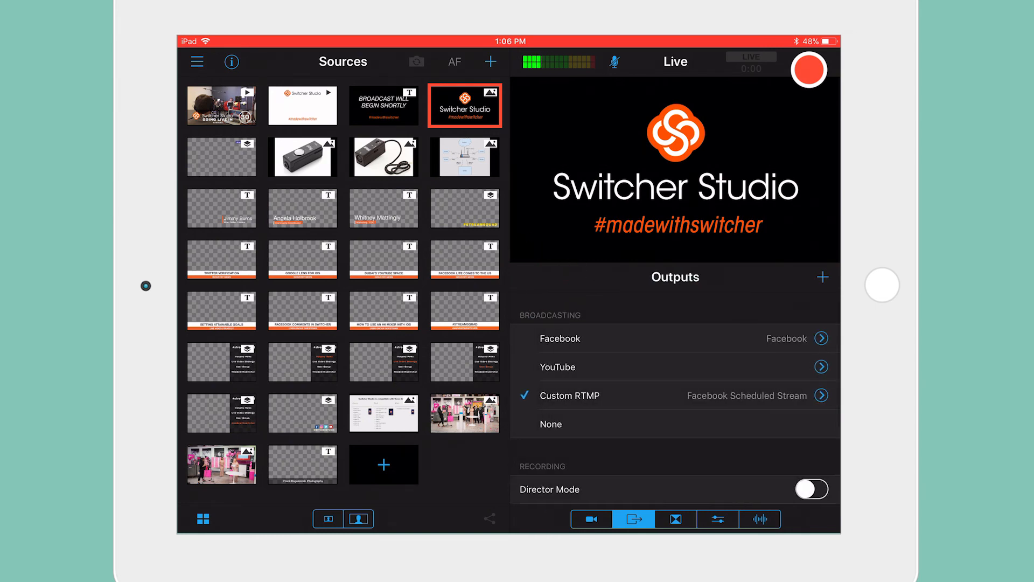